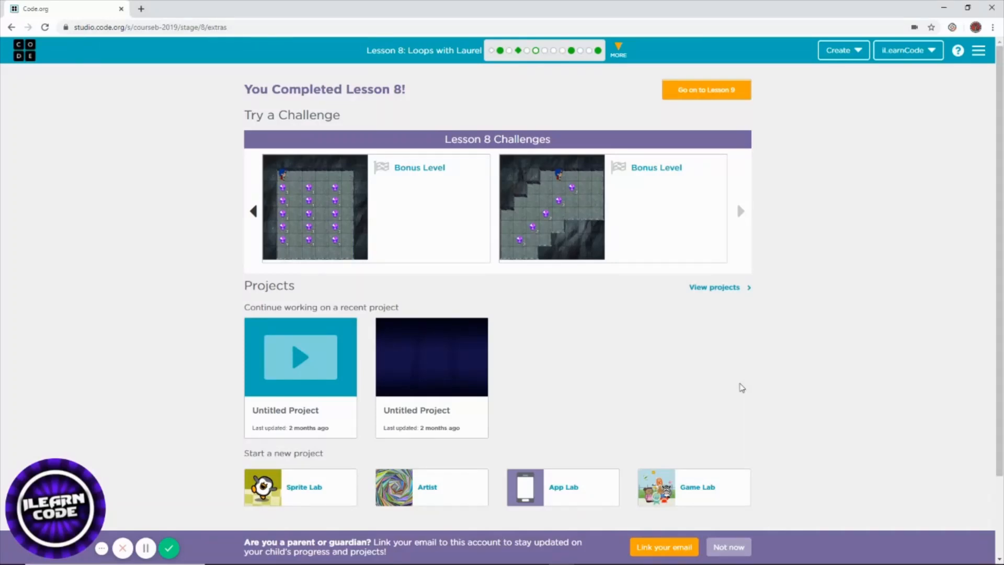
mouse_move(705, 369)
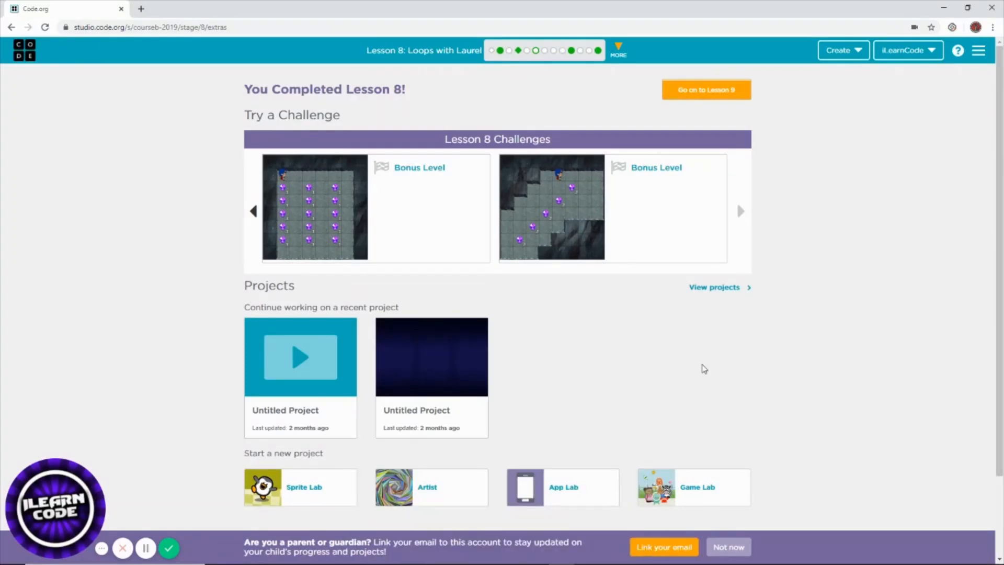
mouse_move(331, 225)
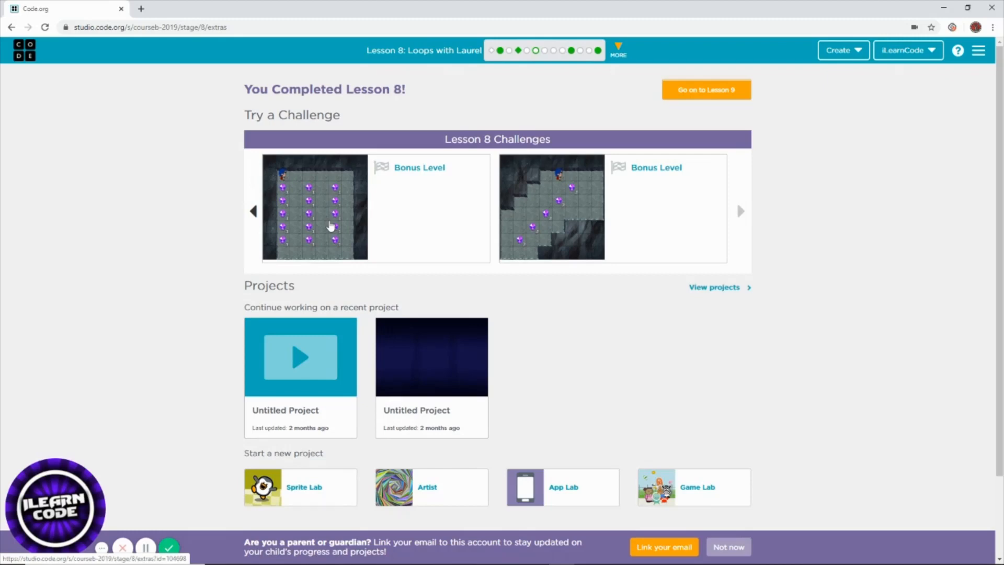
Open the first bonus puzzle and attach a repeat loop set to 5 times
left_click(314, 208)
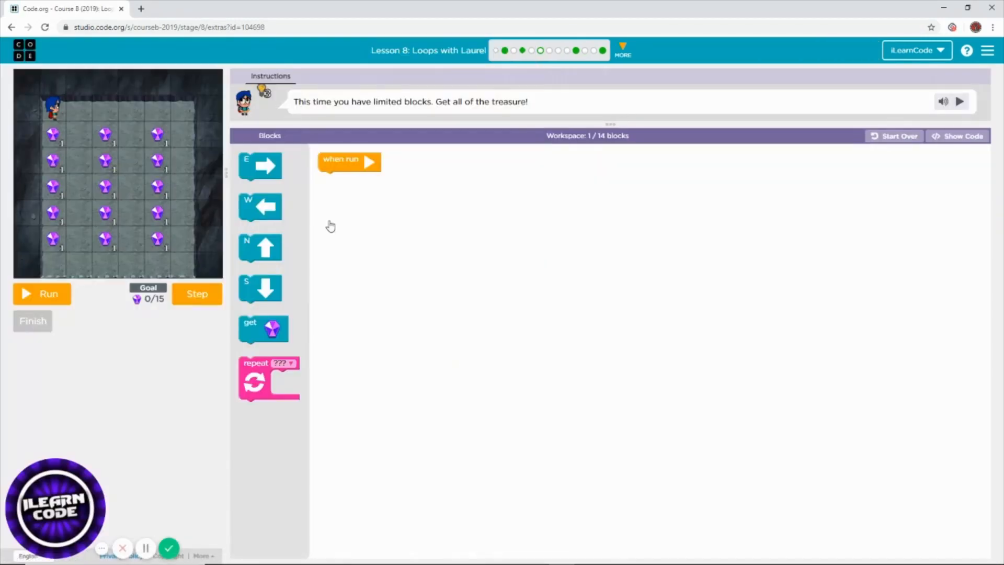
mouse_move(511, 345)
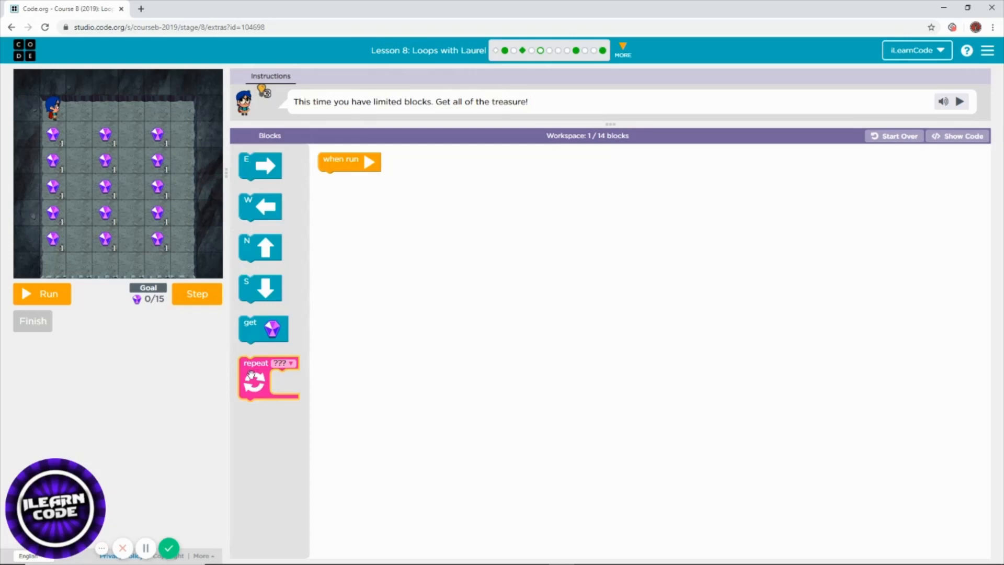
left_click_drag(268, 377, 349, 192)
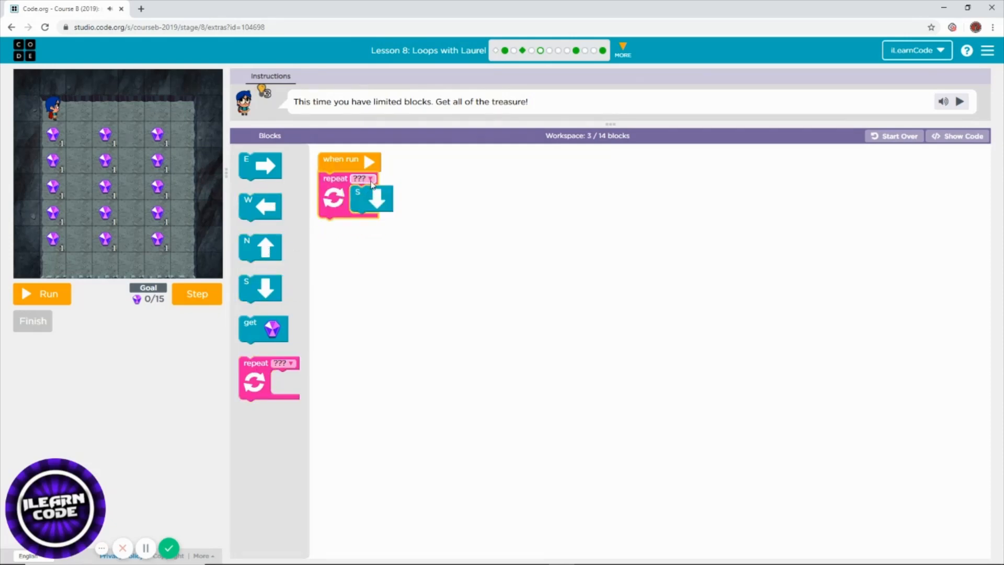
left_click(363, 179)
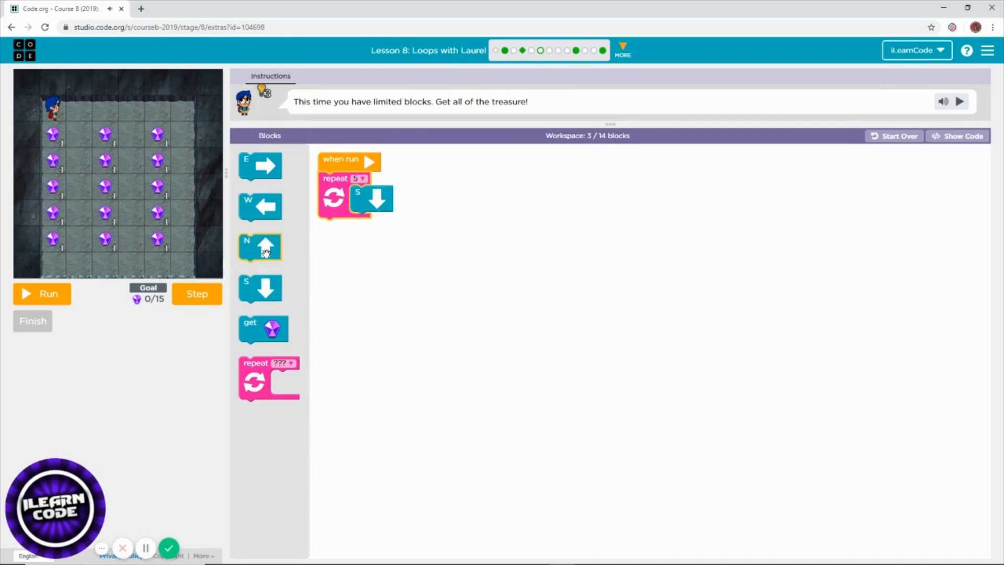
Fill the loop with south-and-collect, then add two east moves after it
left_click_drag(262, 328, 360, 227)
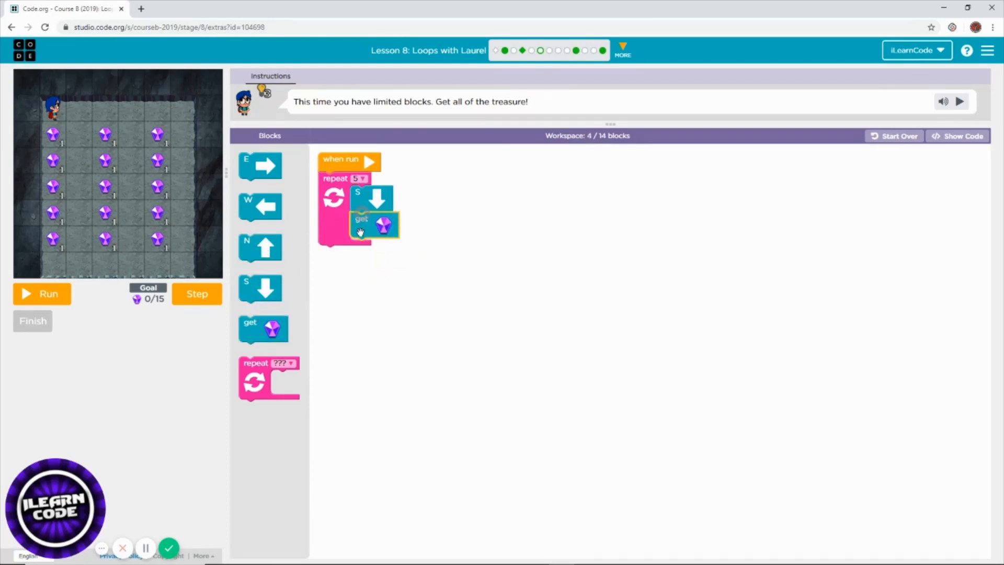
mouse_move(260, 165)
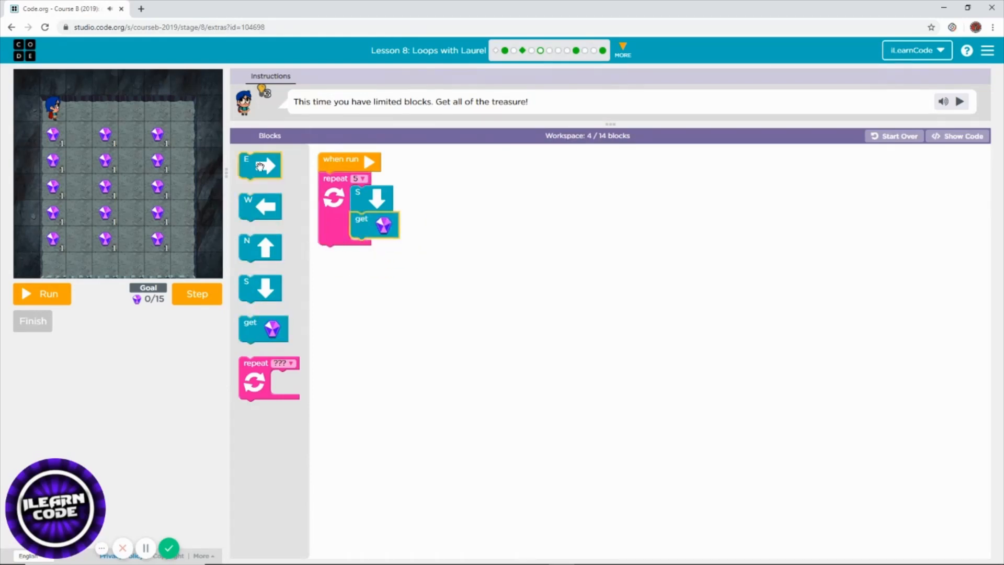
left_click_drag(259, 165, 331, 286)
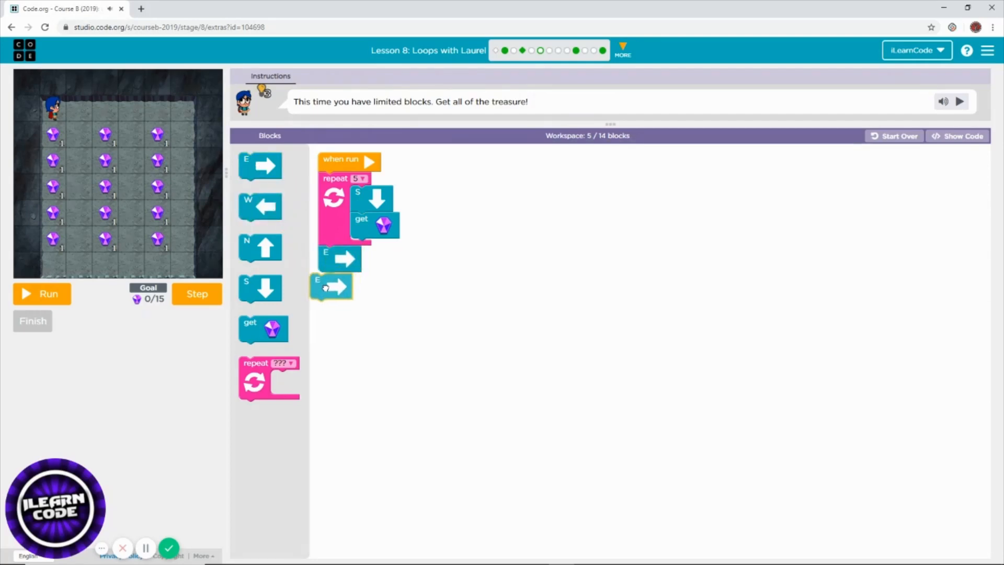
left_click_drag(331, 286, 340, 285)
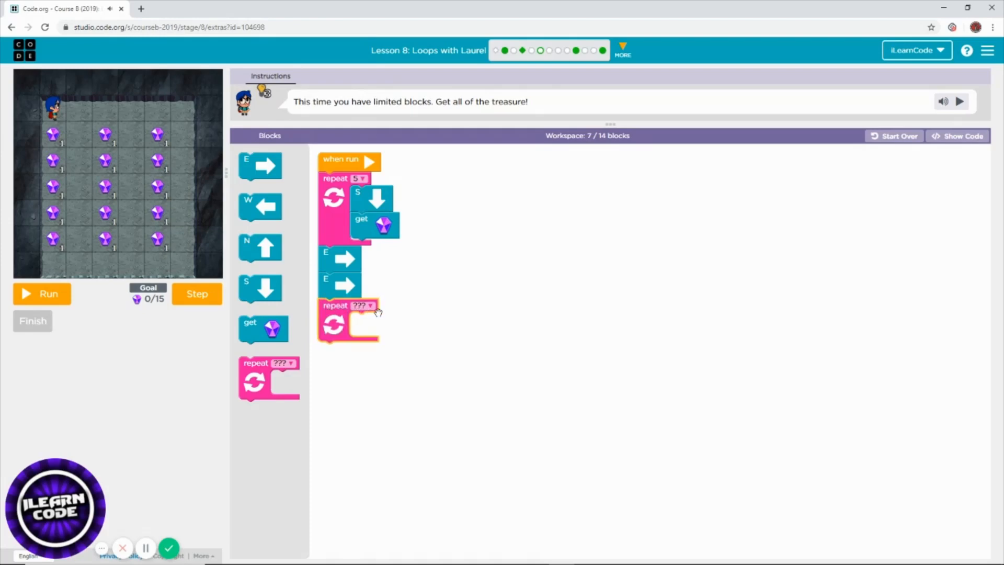
Make the second loop repeat 5 times collecting then moving north, and attach a third repeat
left_click(368, 306)
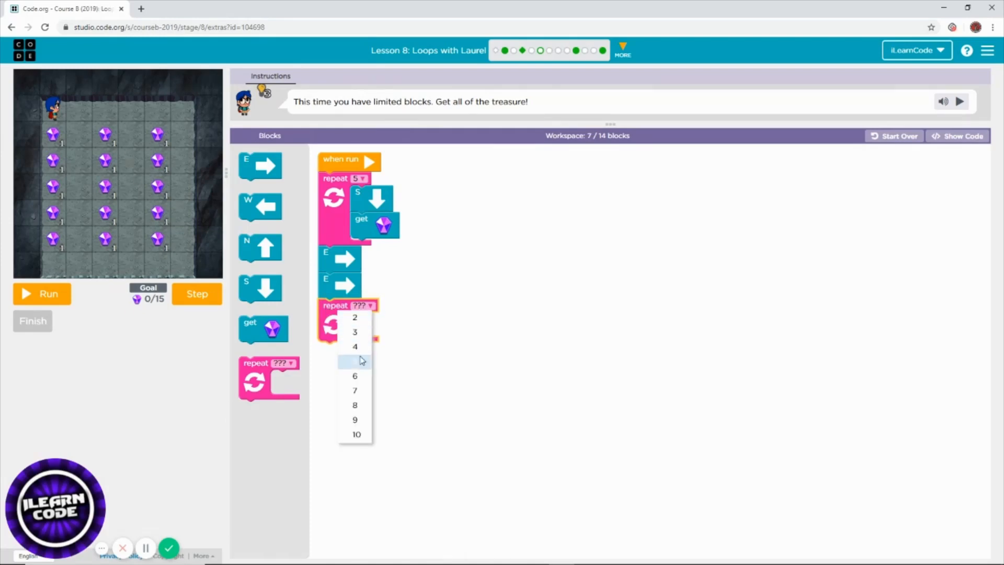
left_click(355, 361)
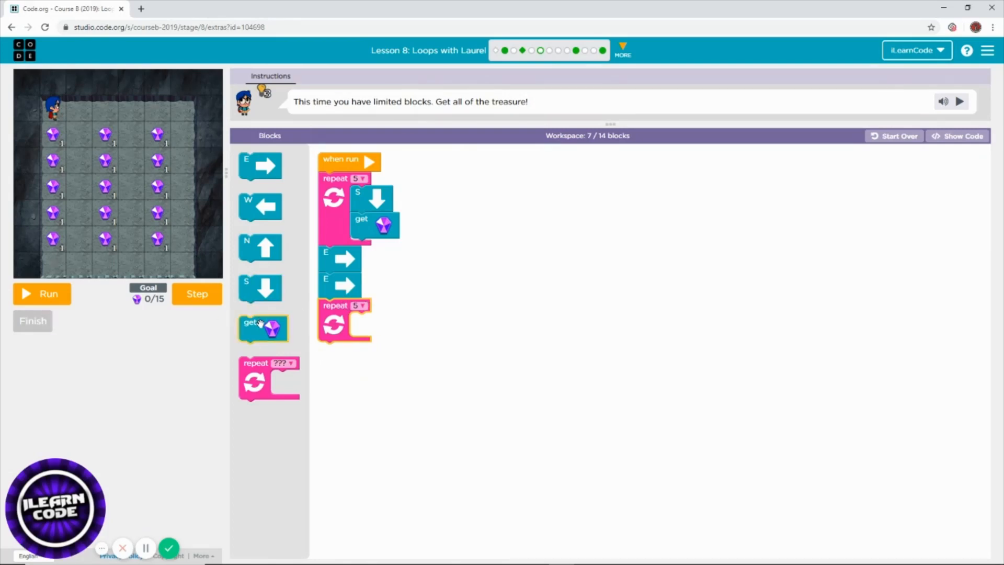
left_click_drag(263, 328, 362, 323)
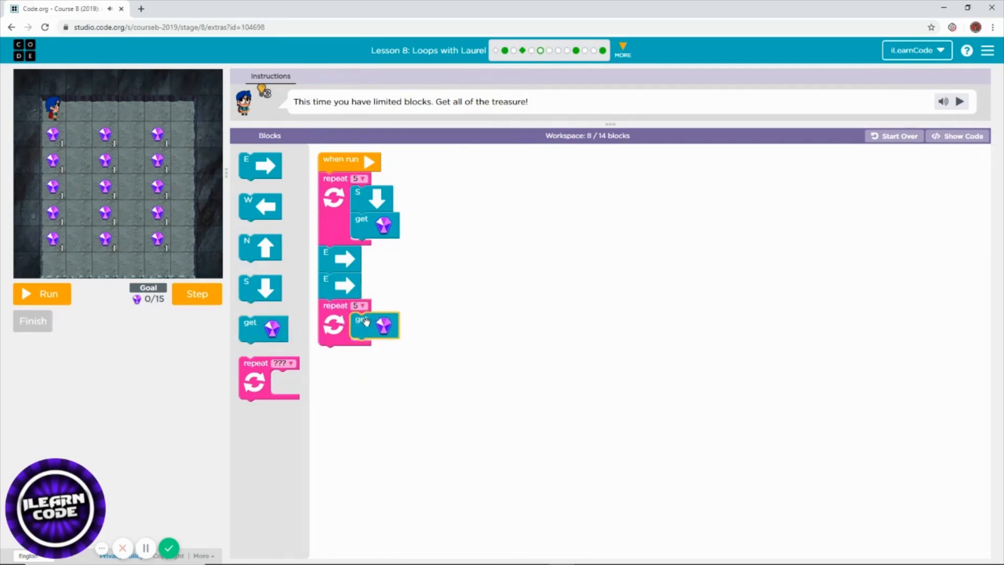
mouse_move(260, 247)
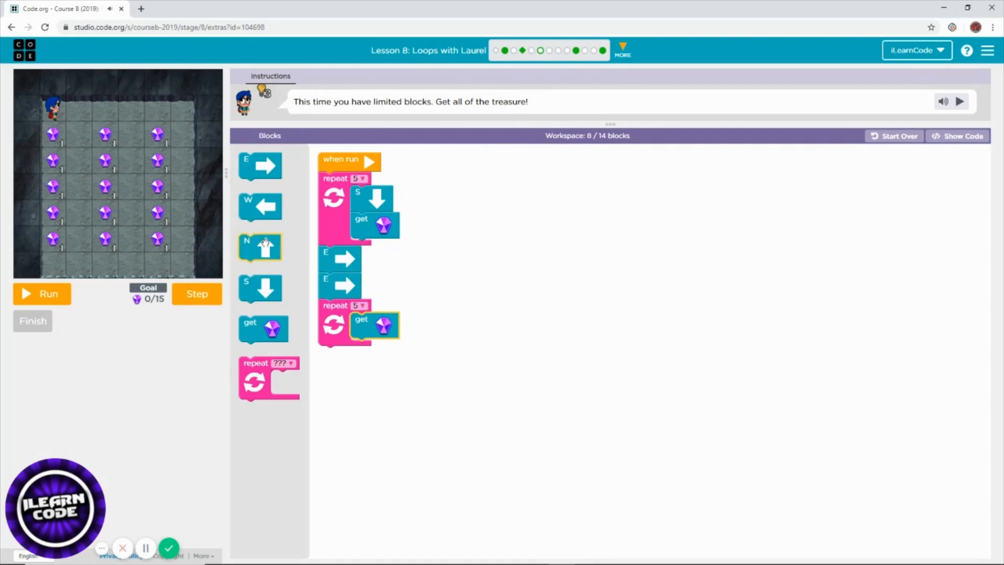
left_click_drag(260, 248, 374, 352)
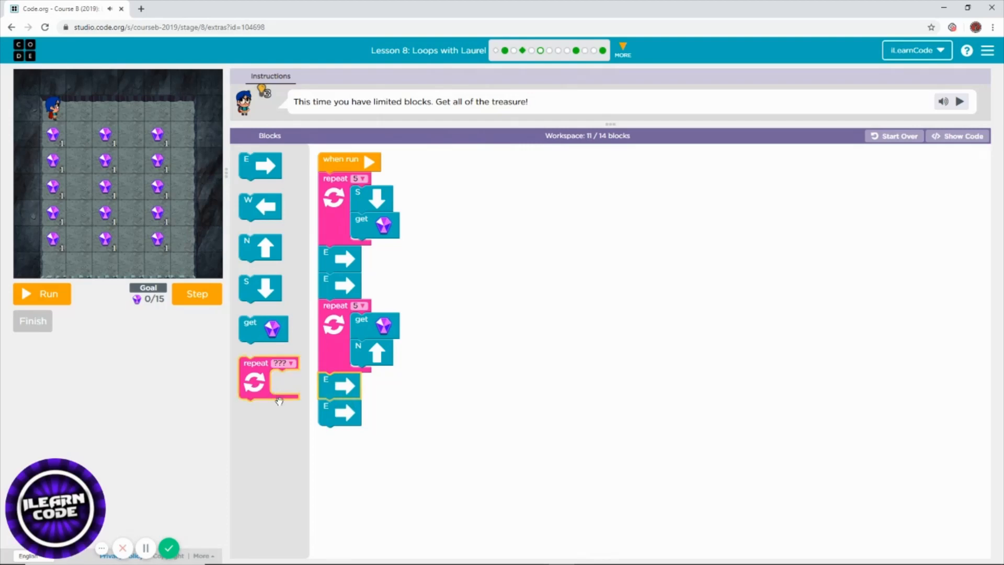
left_click_drag(268, 378, 357, 458)
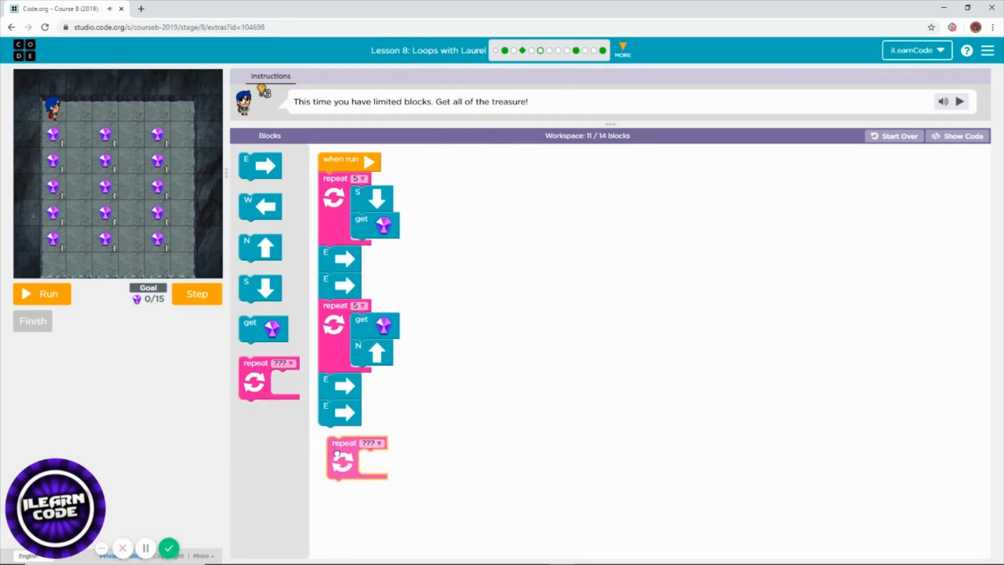
left_click_drag(357, 458, 349, 445)
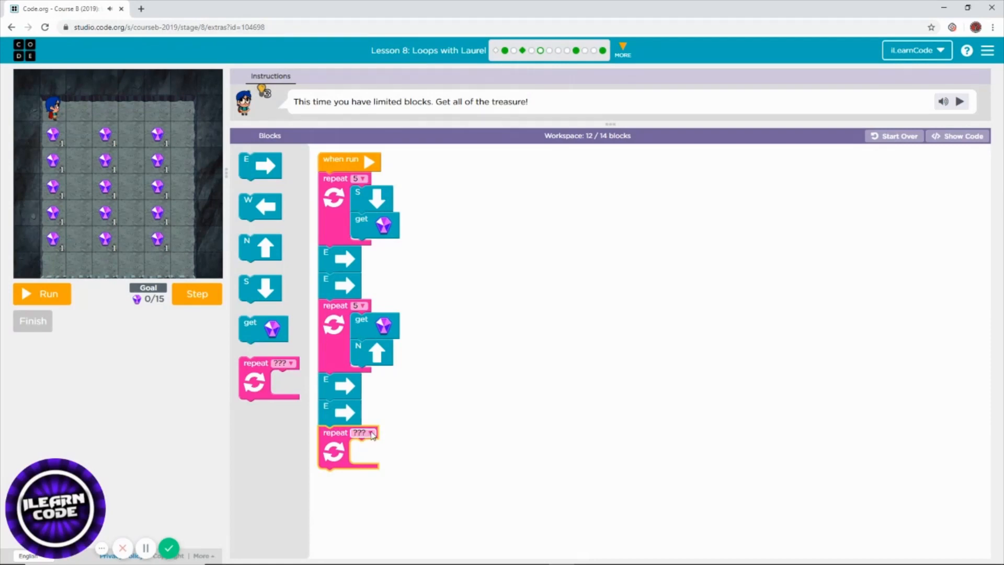
Set the third loop to 5 with south-and-collect inside, then open the second bonus level
left_click(365, 432)
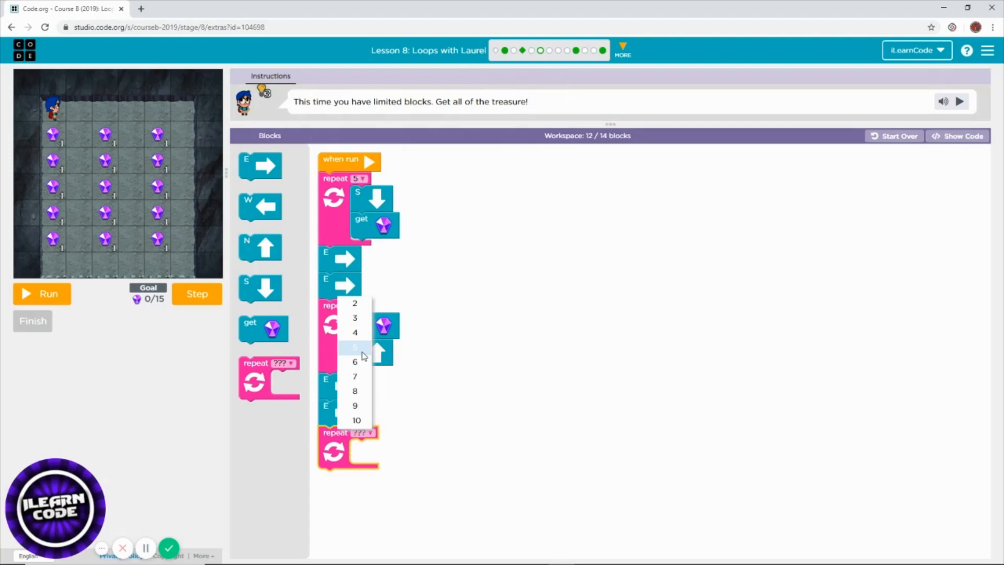
left_click(355, 346)
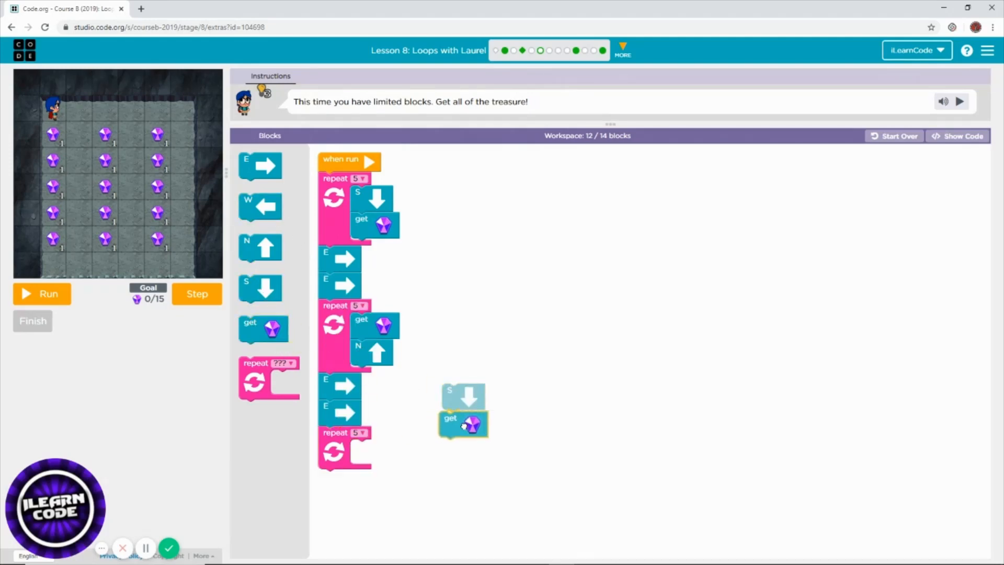
left_click_drag(463, 410, 371, 454)
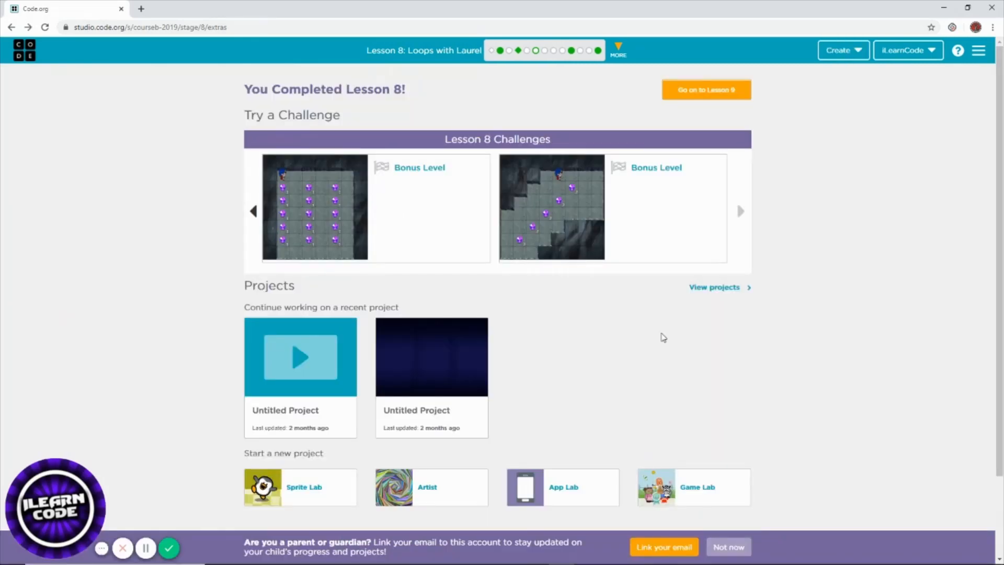
mouse_move(559, 226)
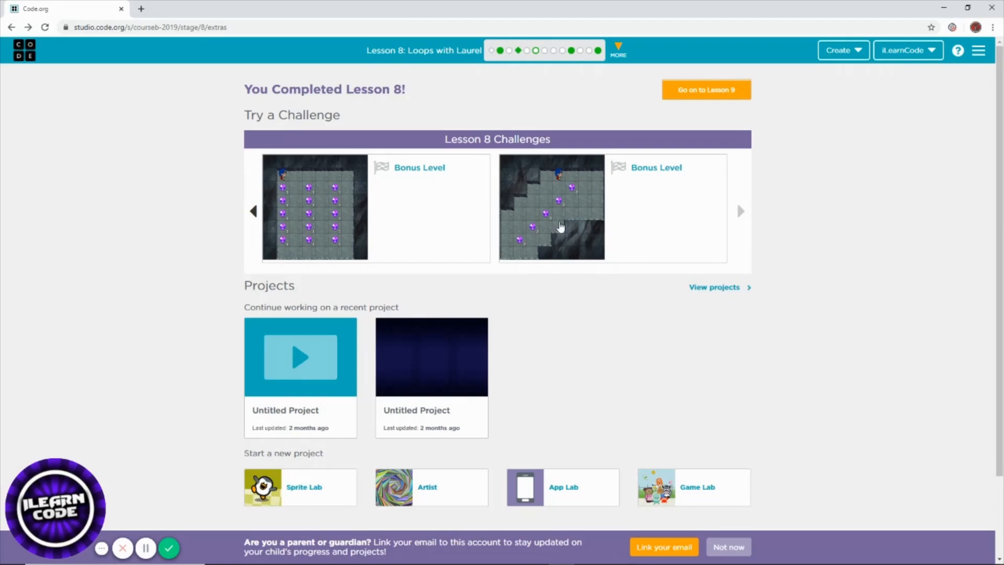
left_click(551, 208)
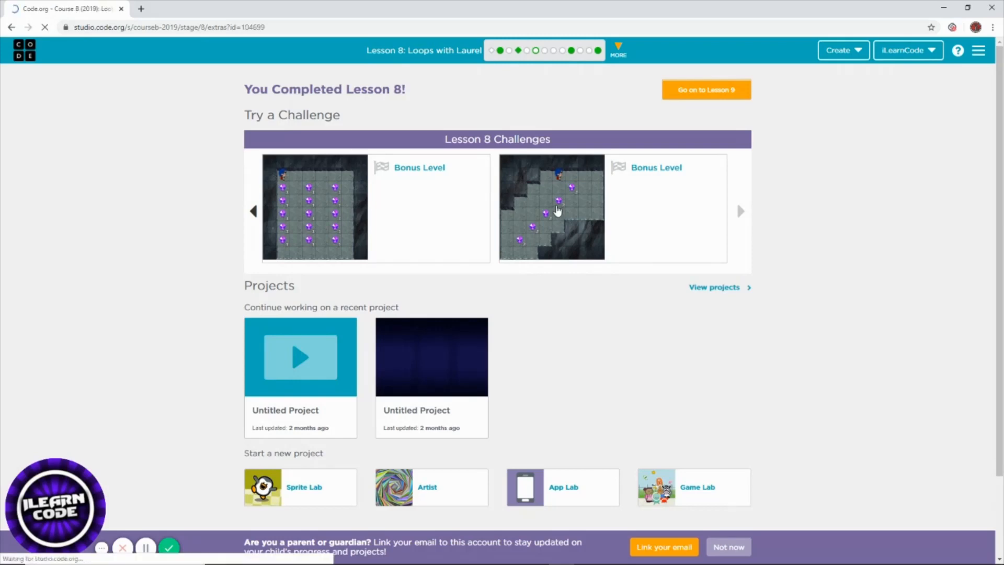
left_click(550, 207)
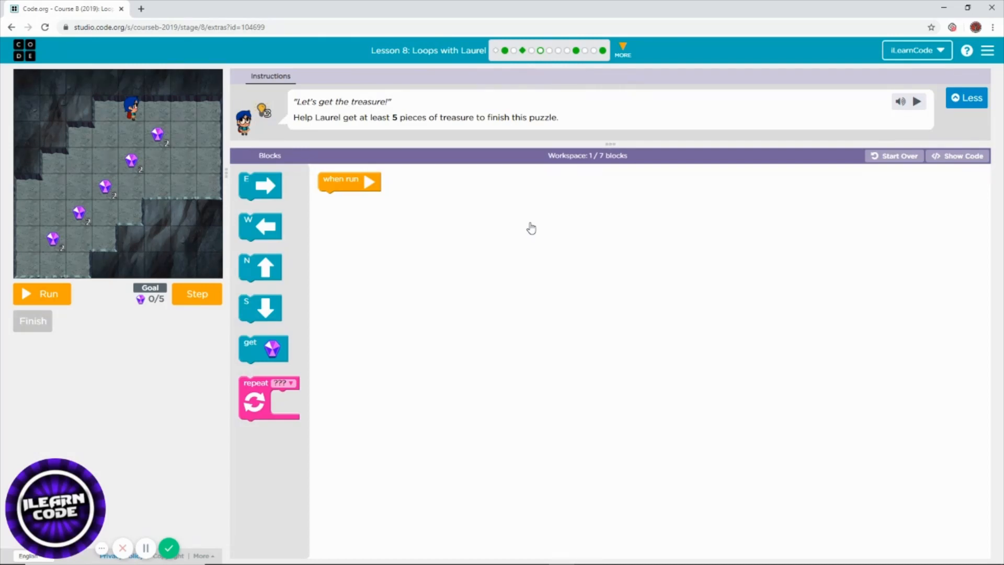
mouse_move(387, 225)
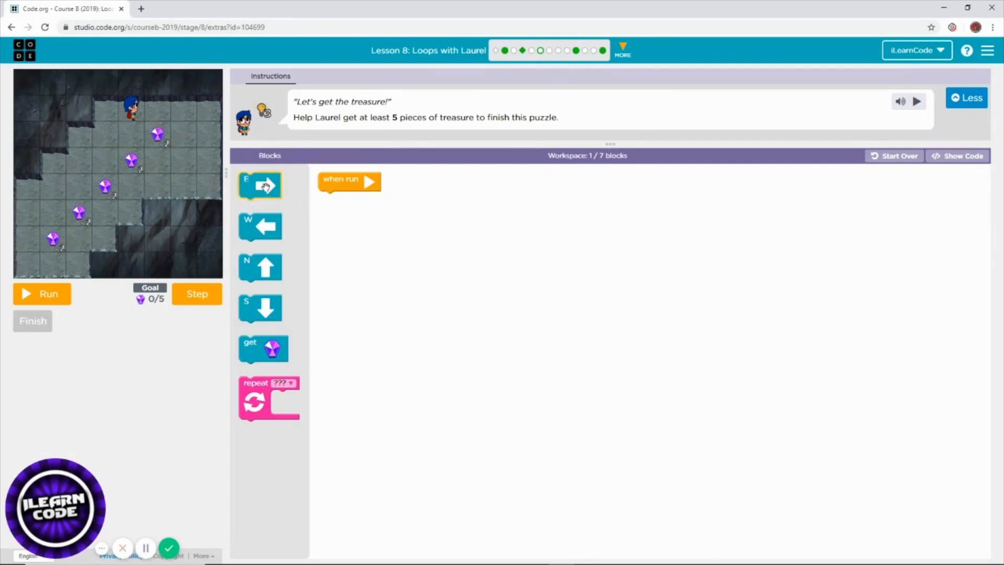
Start with one east move and set aside a detached south, collect, west stack
left_click_drag(260, 185, 304, 219)
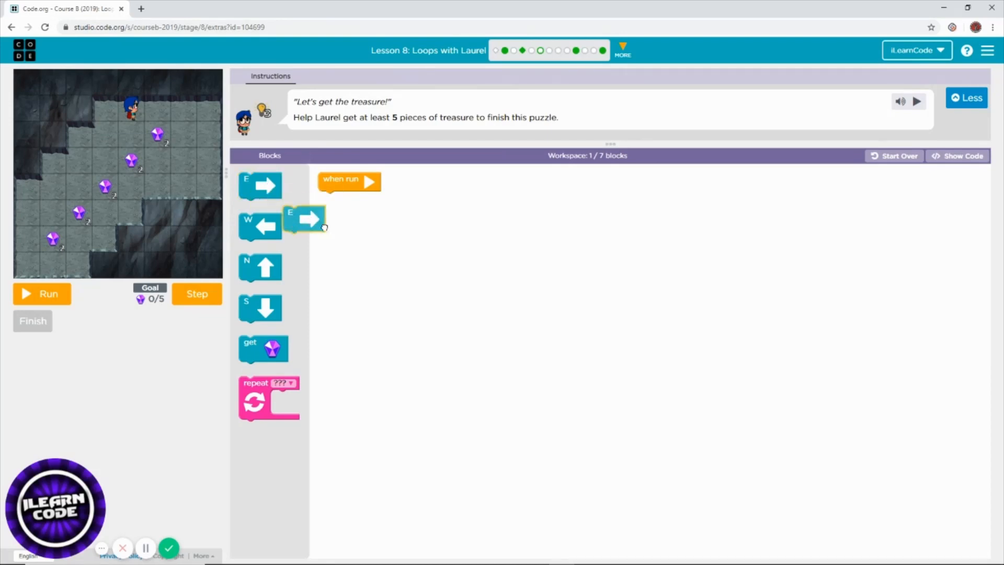
left_click_drag(305, 219, 338, 203)
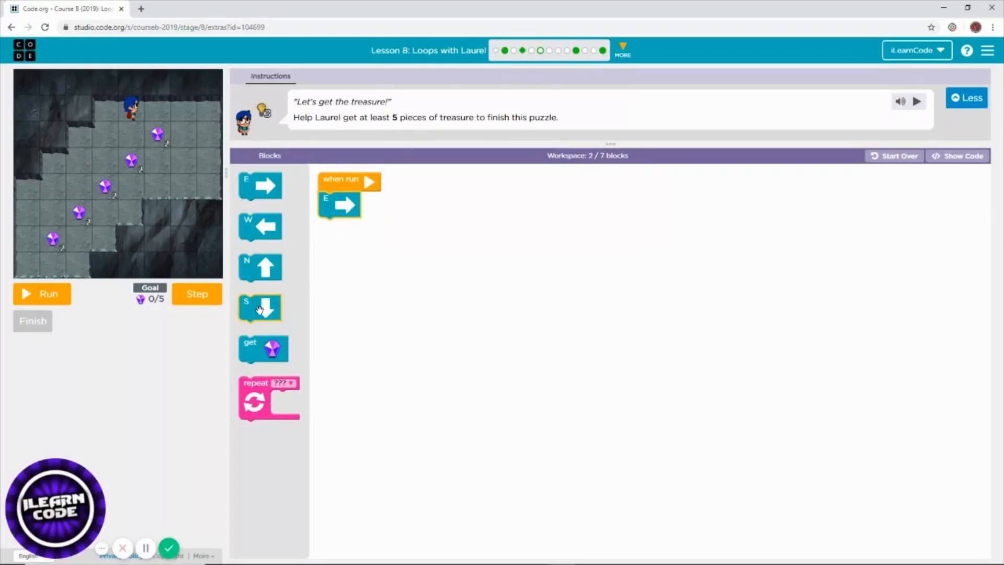
left_click_drag(259, 308, 340, 234)
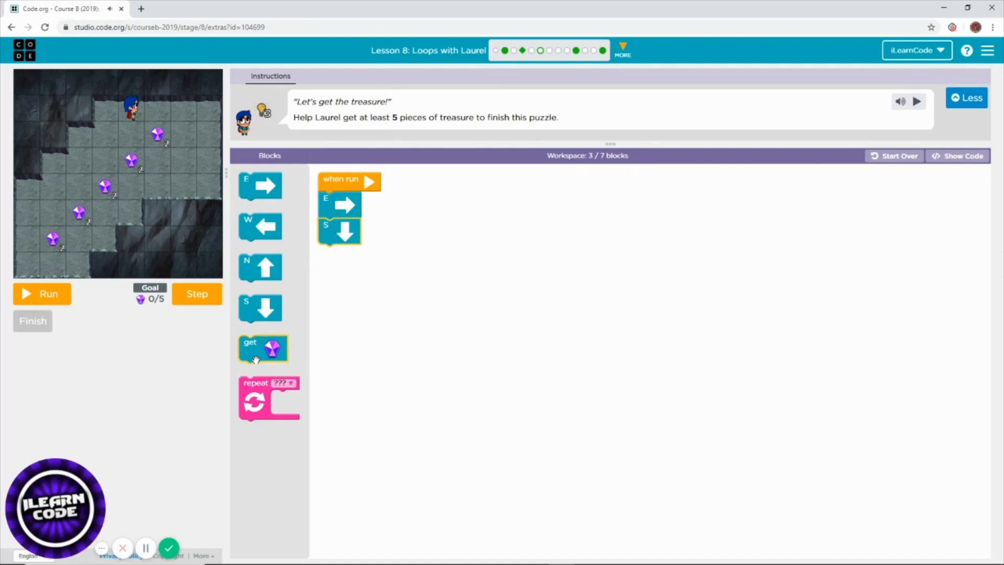
left_click_drag(263, 349, 340, 256)
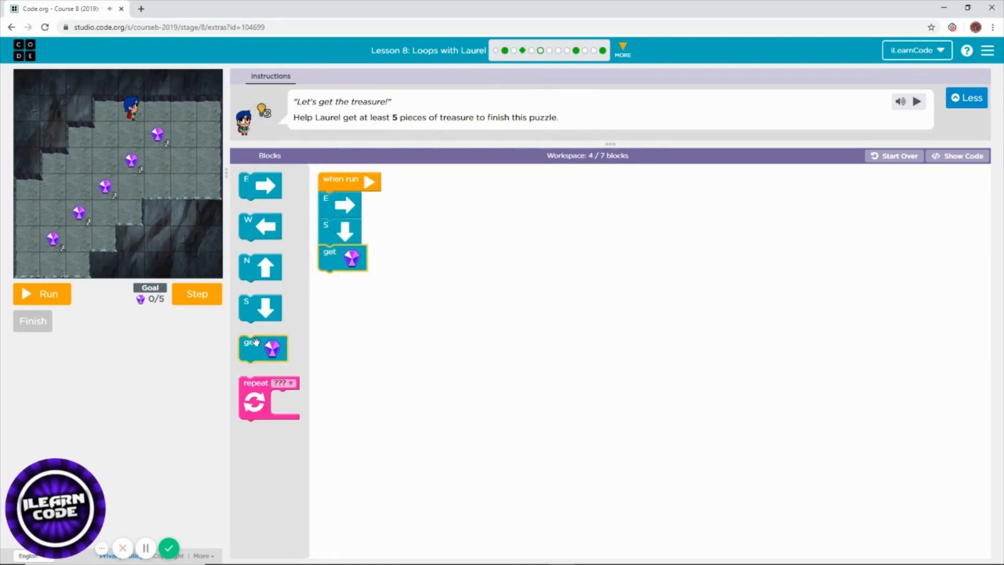
left_click_drag(260, 226, 339, 293)
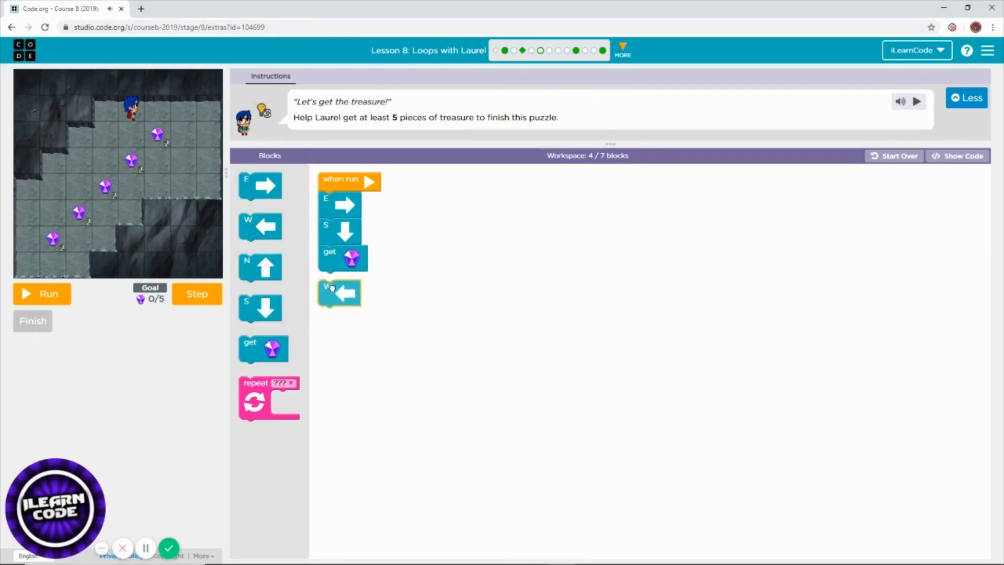
left_click_drag(341, 232, 442, 267)
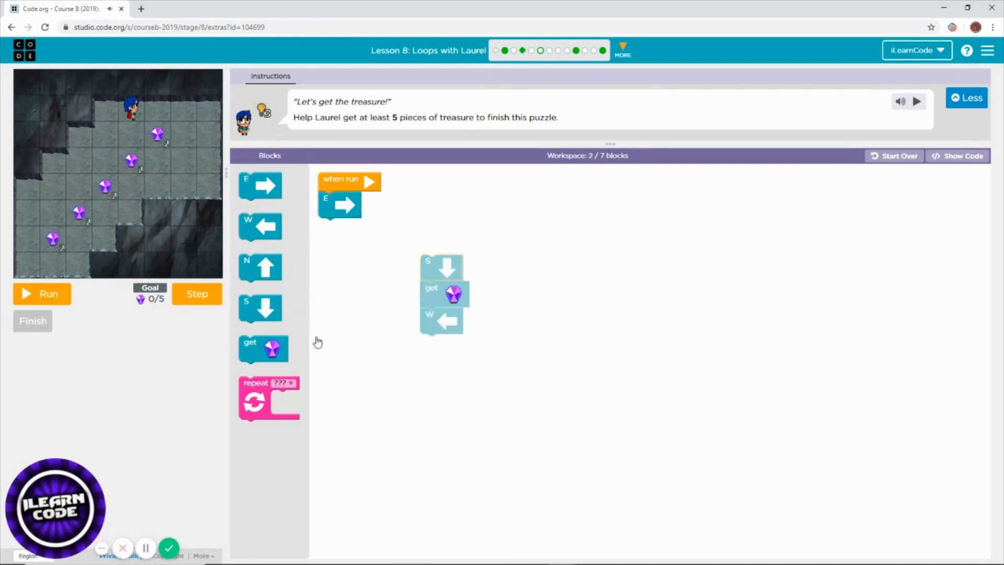
Add a repeat block after the east move containing the south, collect, west stack
left_click_drag(269, 397, 304, 340)
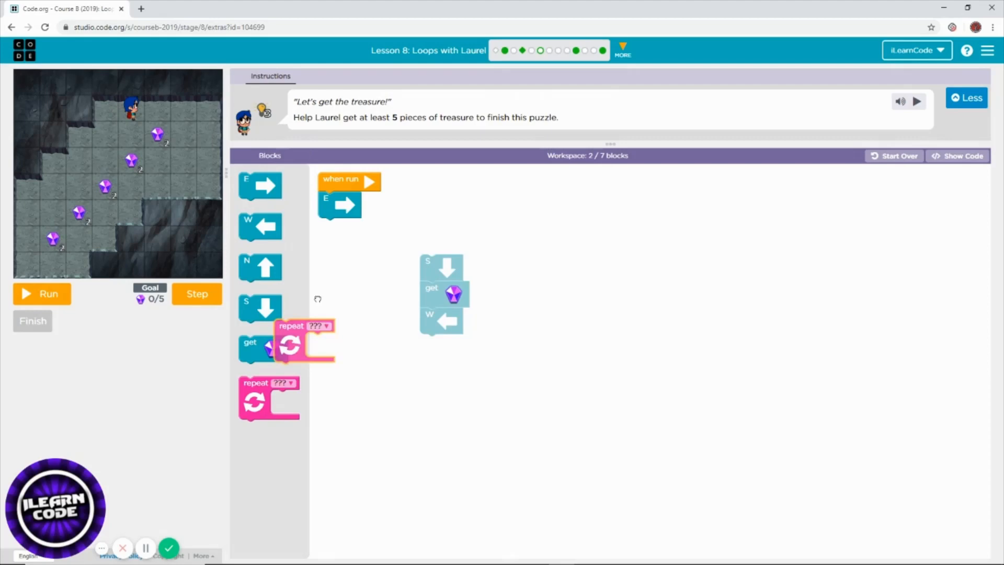
left_click_drag(288, 342, 333, 246)
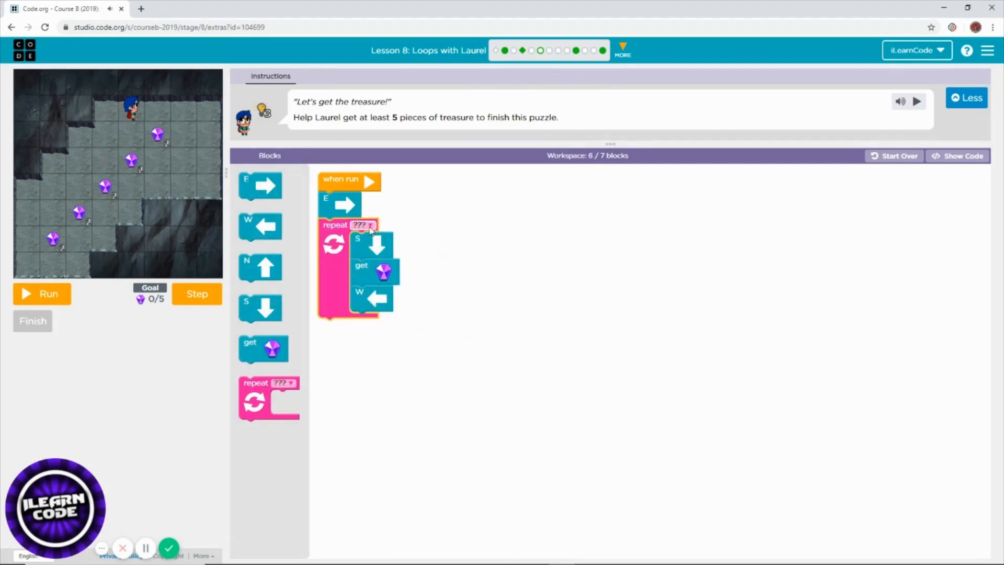